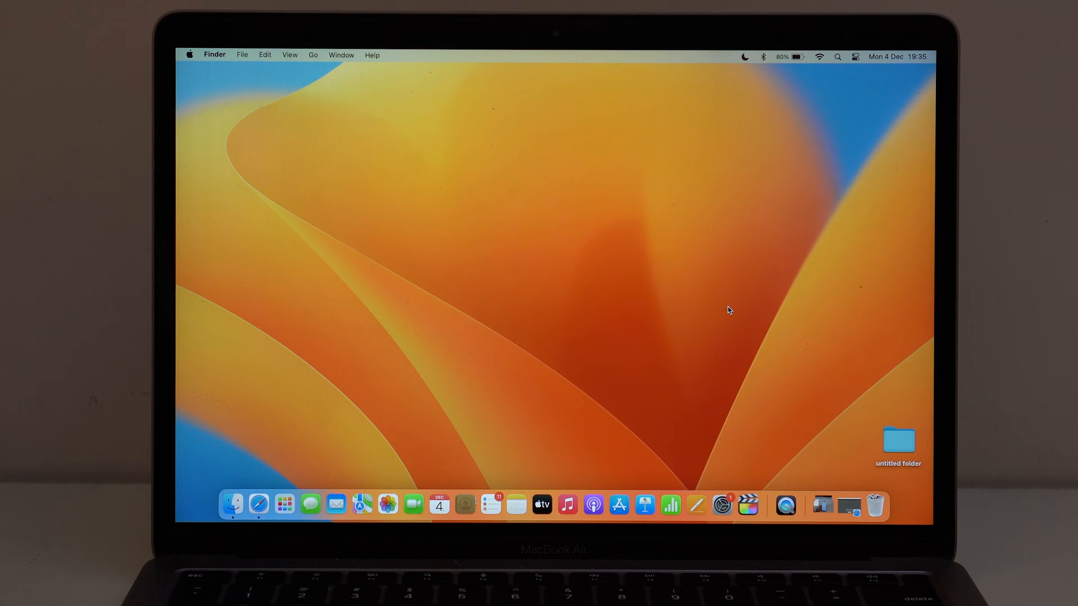
pyautogui.moveTo(402, 450)
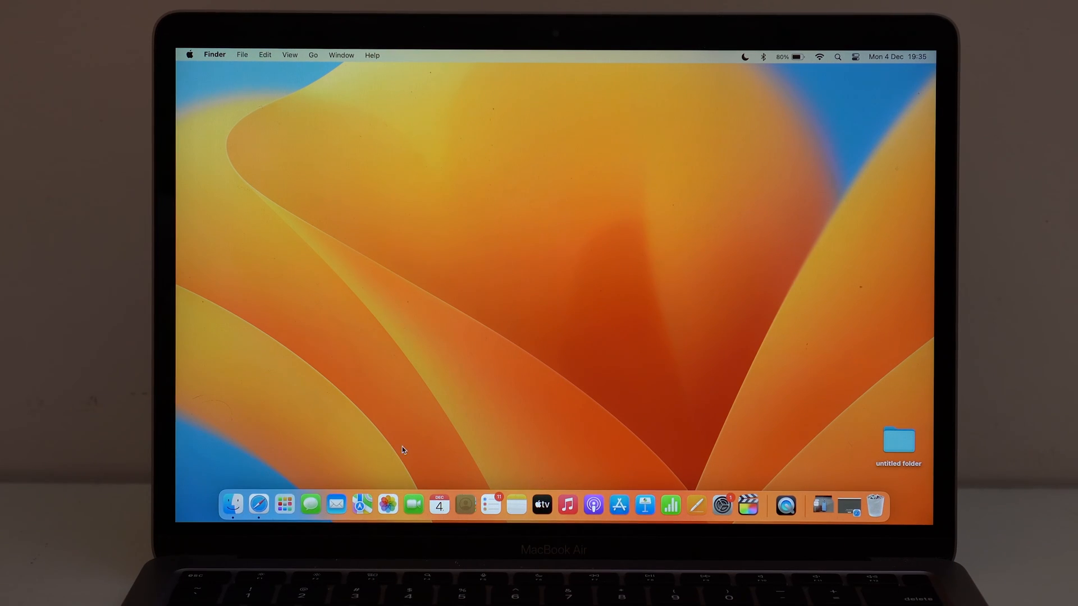
# Launch Safari and go to apphousekitchen.com from the address bar
pyautogui.click(258, 505)
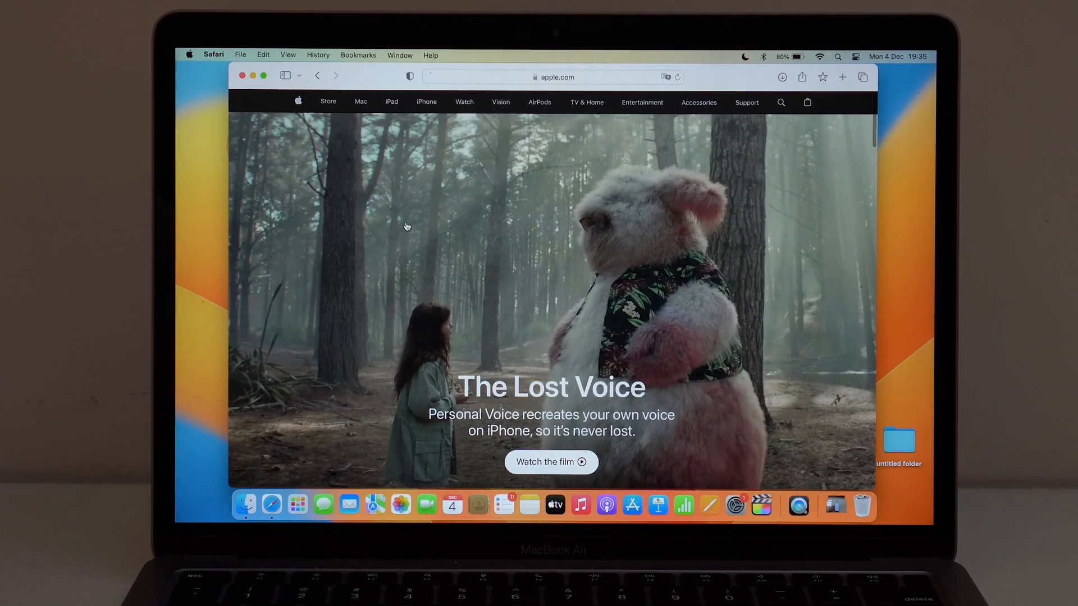
pyautogui.click(550, 77)
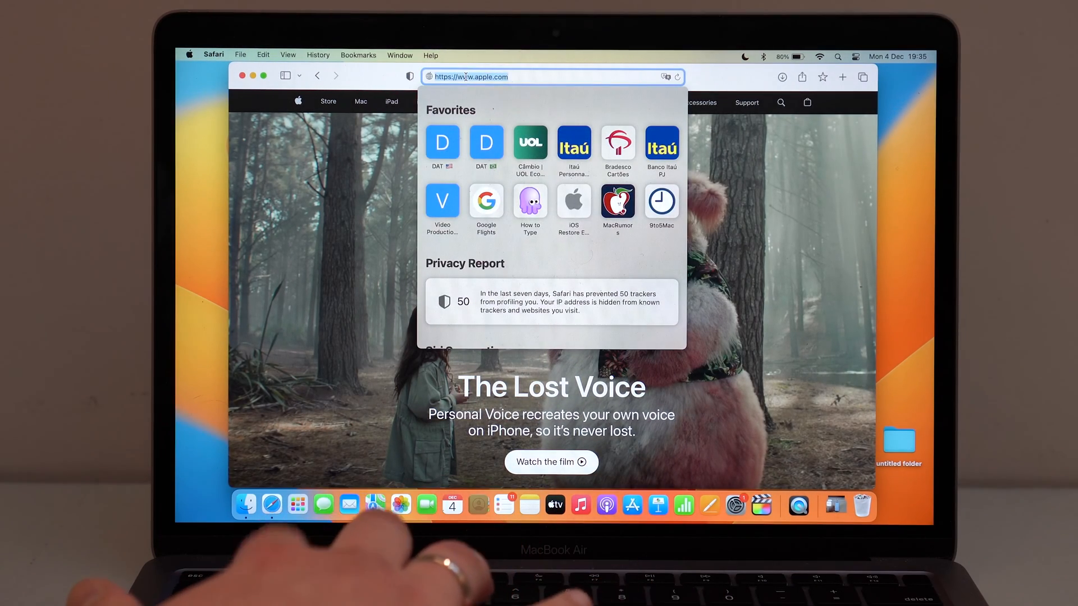
pyautogui.write('apphousekitchen.com')
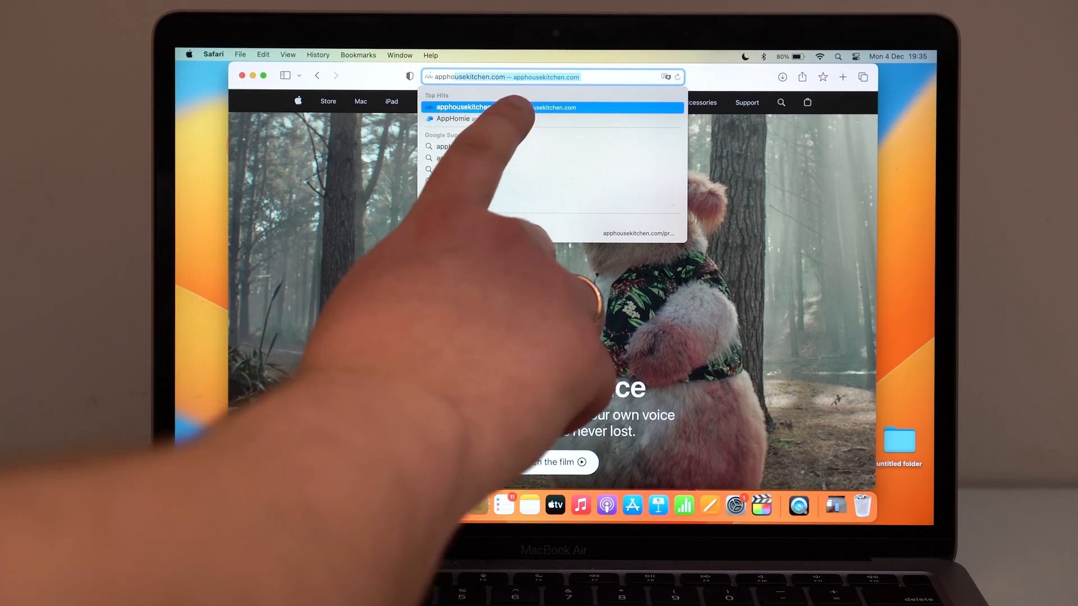
pyautogui.click(552, 108)
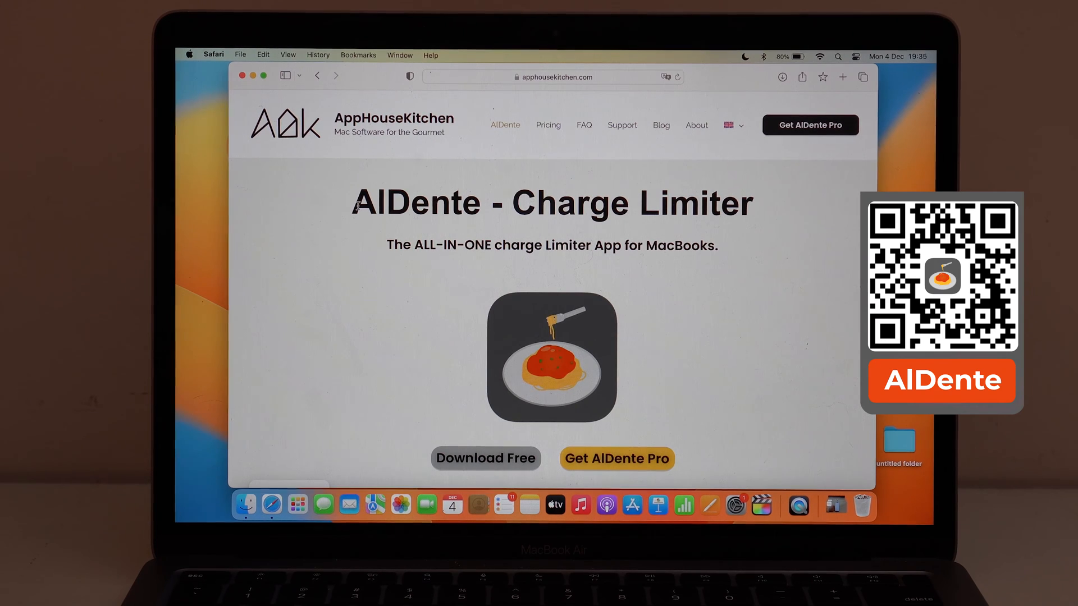
# Choose the free AlDente version on the pricing page, accept the terms and start the download
pyautogui.scroll(-3)
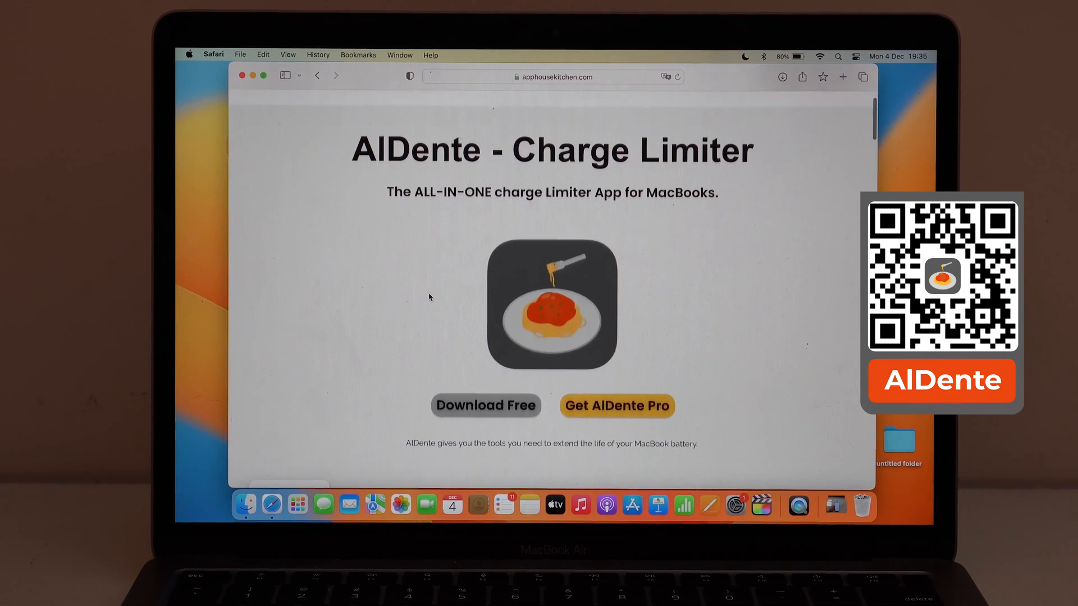
pyautogui.moveTo(485, 403)
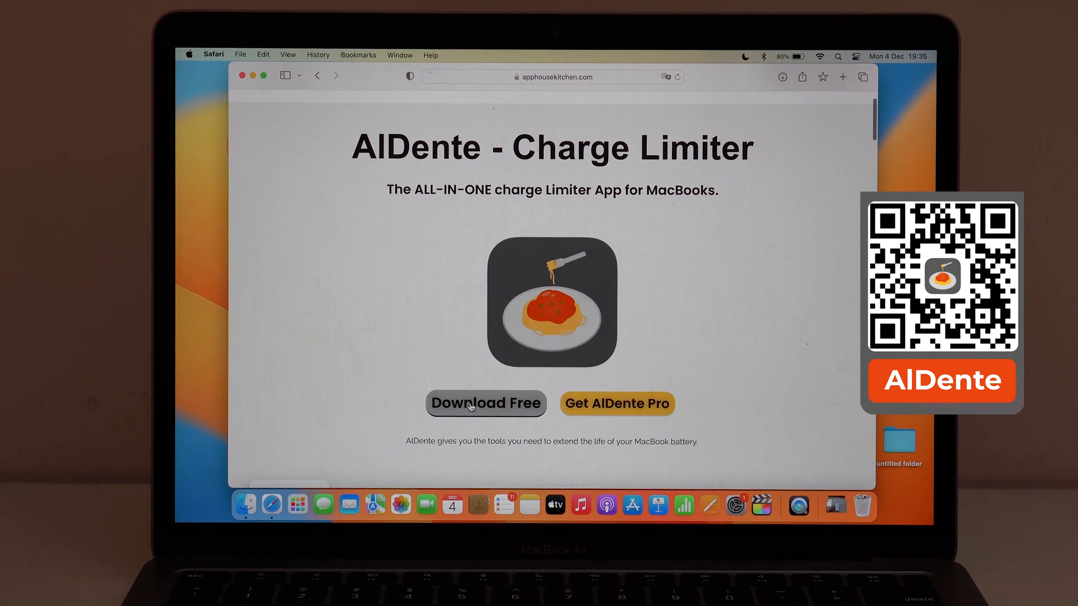
pyautogui.click(617, 404)
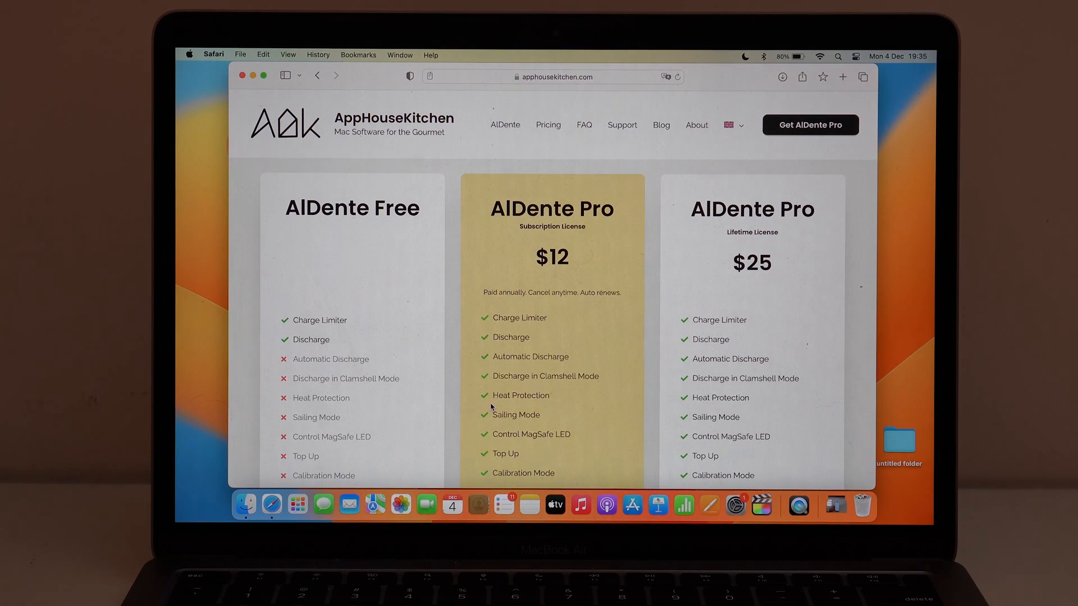
pyautogui.moveTo(446, 505)
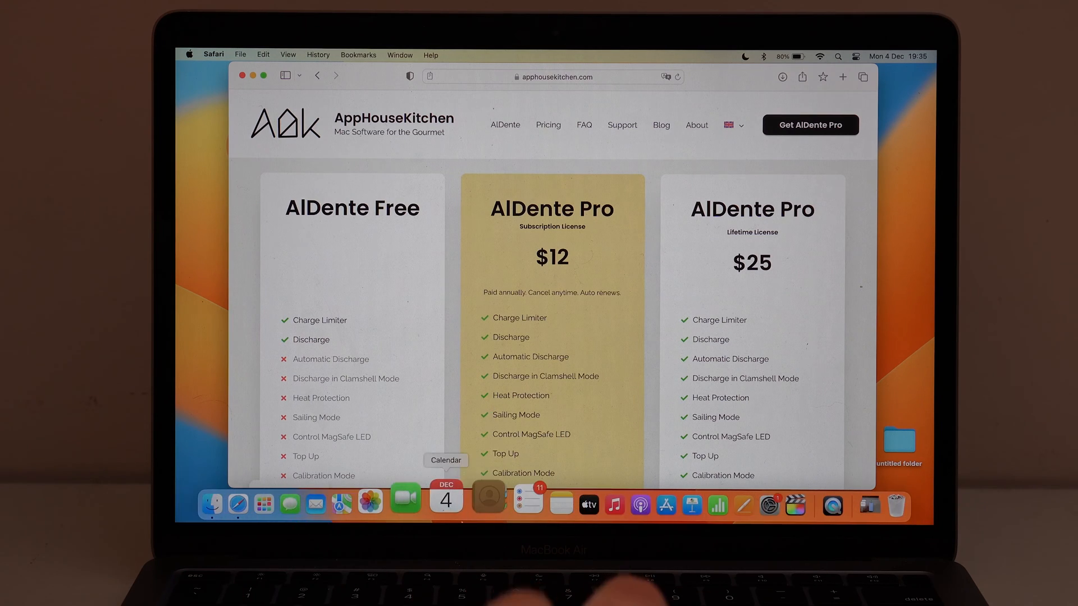
pyautogui.scroll(-3)
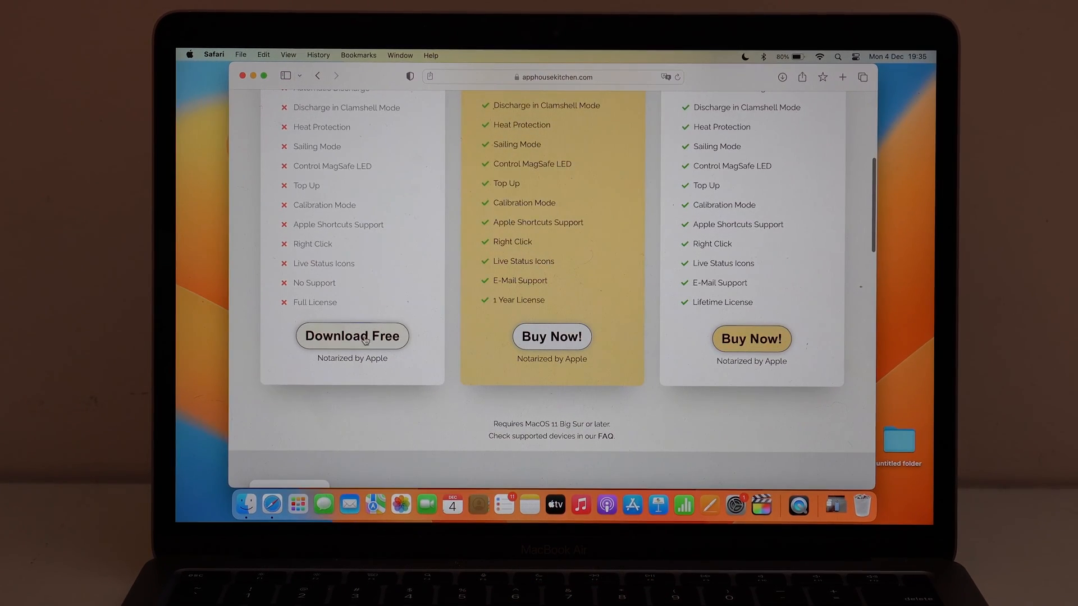
pyautogui.click(352, 336)
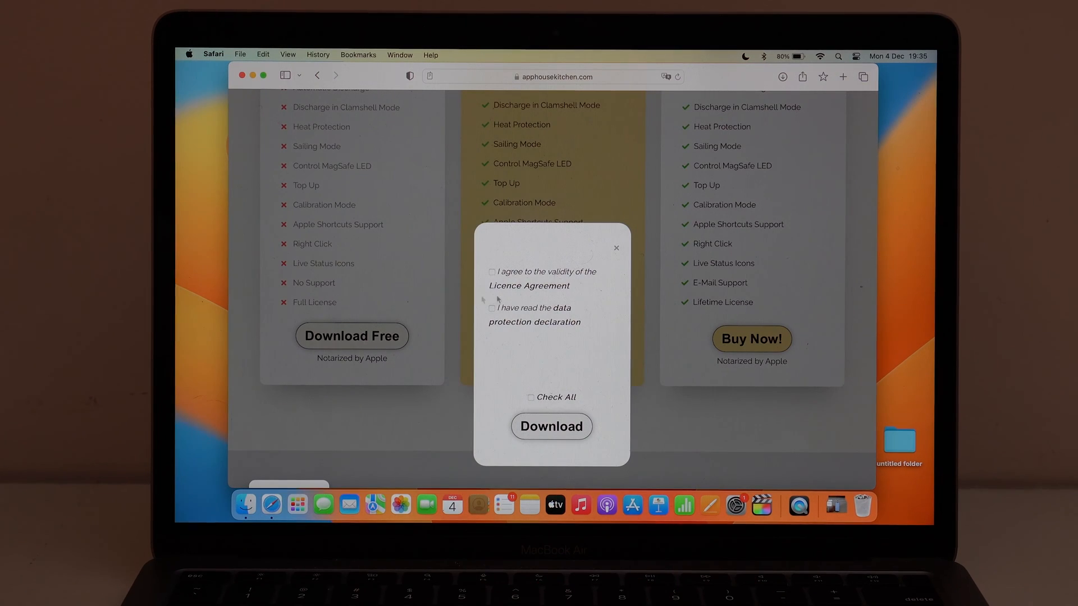
pyautogui.click(531, 398)
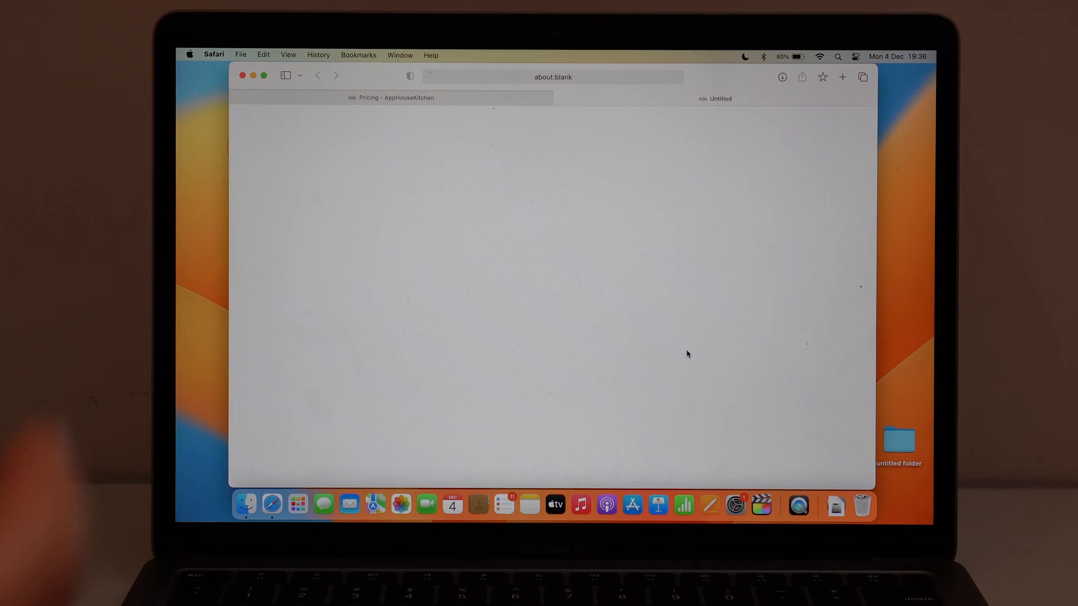
pyautogui.moveTo(587, 254)
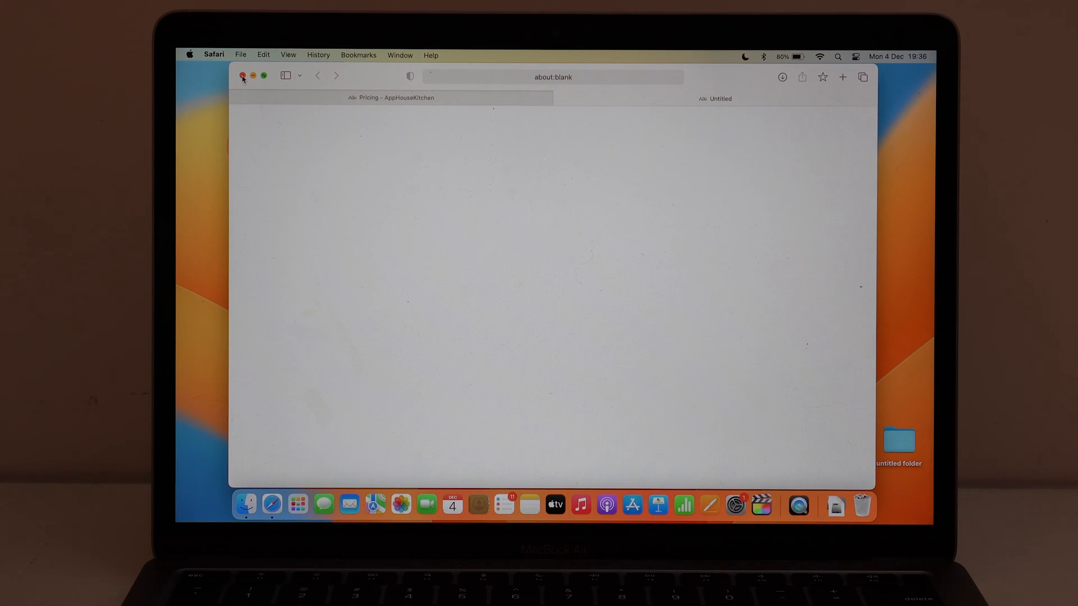
# Close Safari and mount AlDente.dmg from the Downloads stack
pyautogui.click(242, 76)
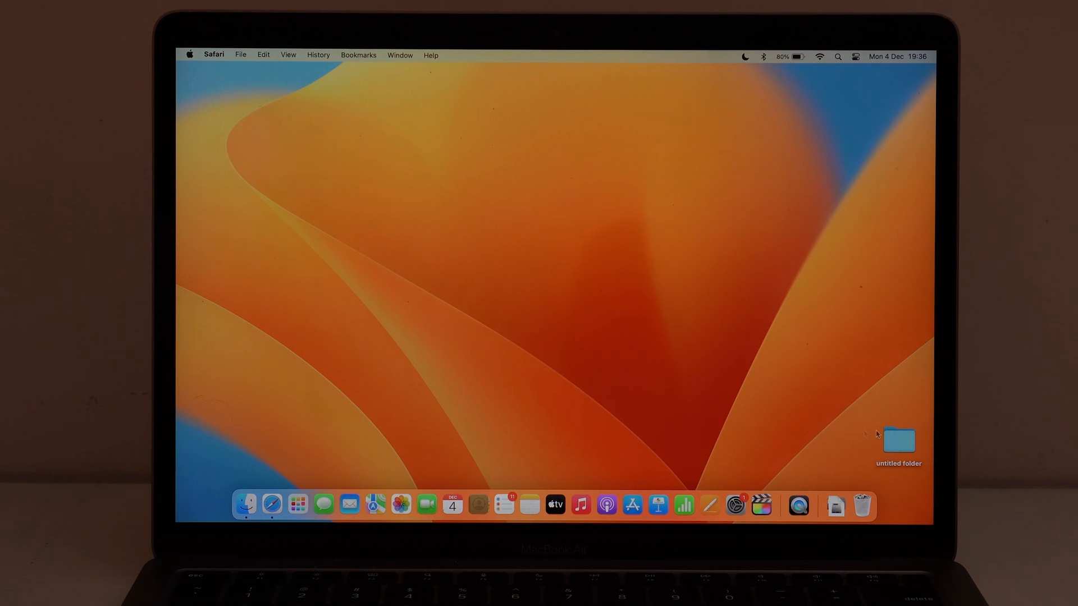
pyautogui.click(840, 506)
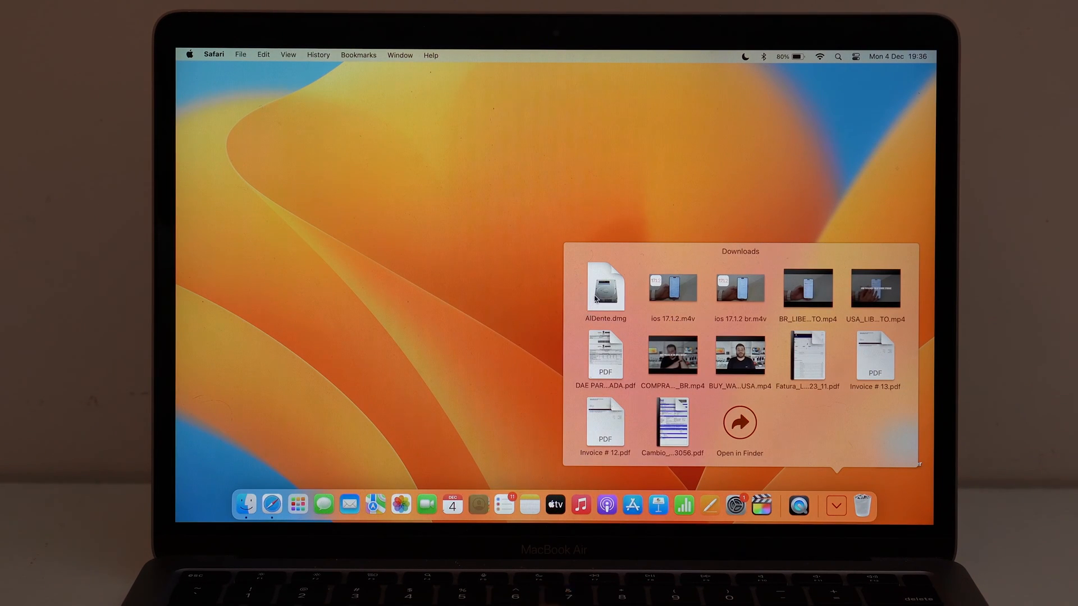
pyautogui.doubleClick(605, 288)
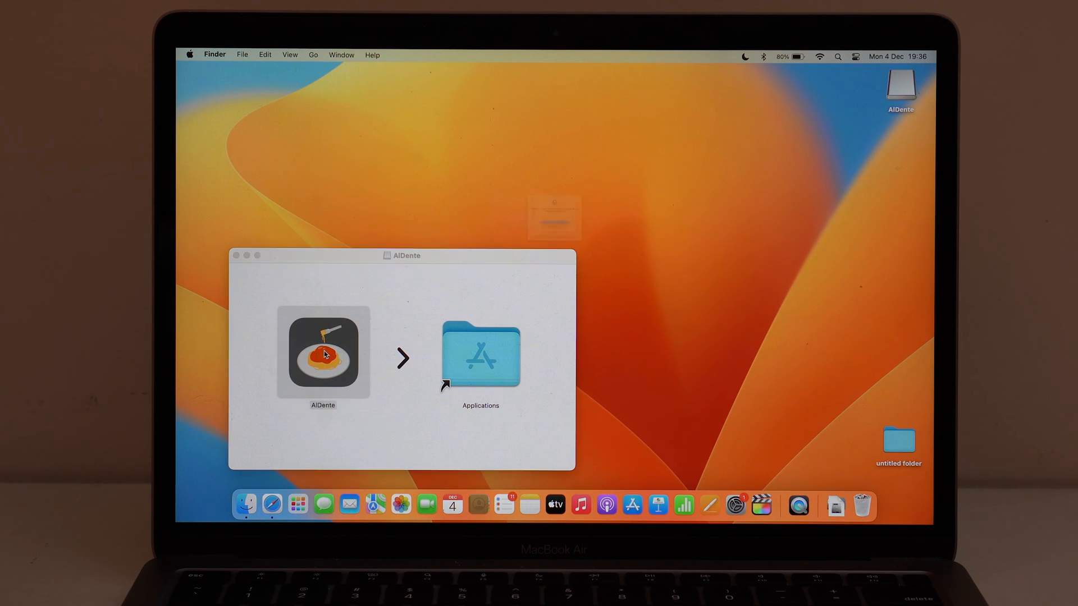
# Launch AlDente from the disk image and confirm the internet-download warning
pyautogui.doubleClick(322, 353)
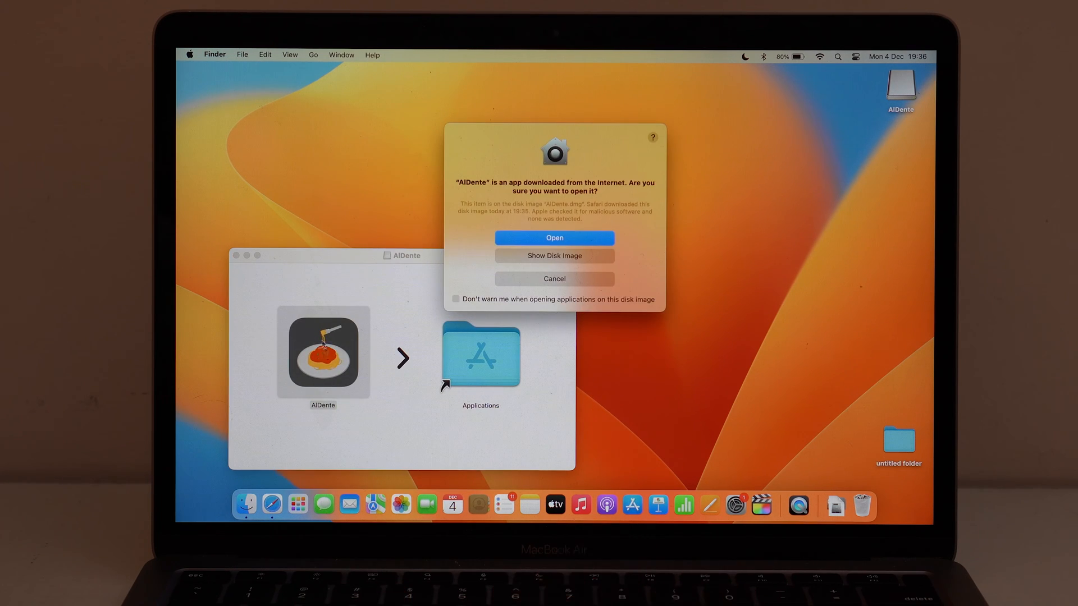
pyautogui.moveTo(627, 239)
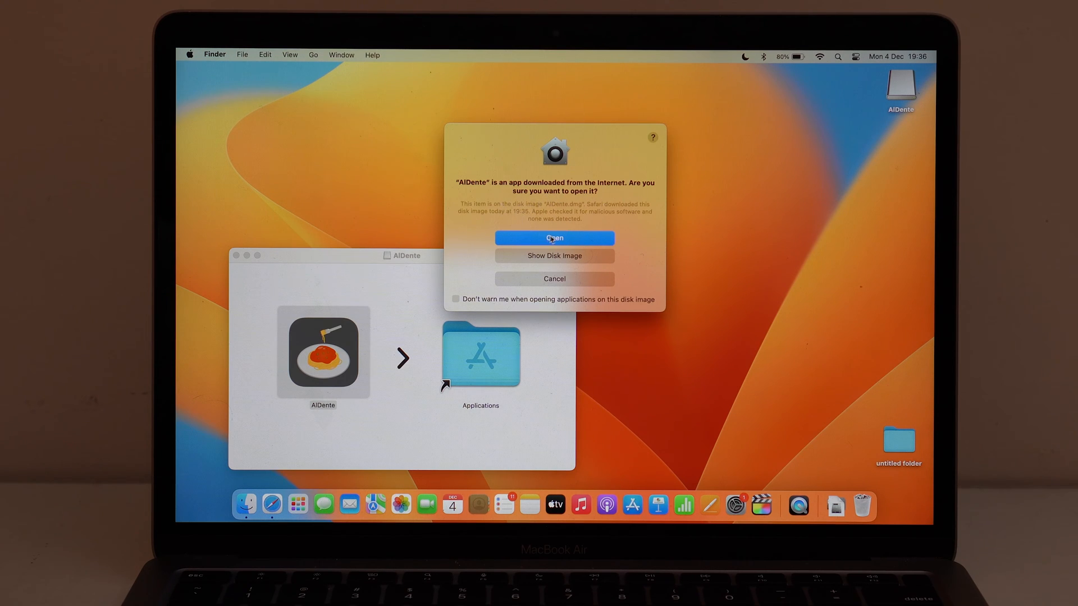
pyautogui.click(554, 238)
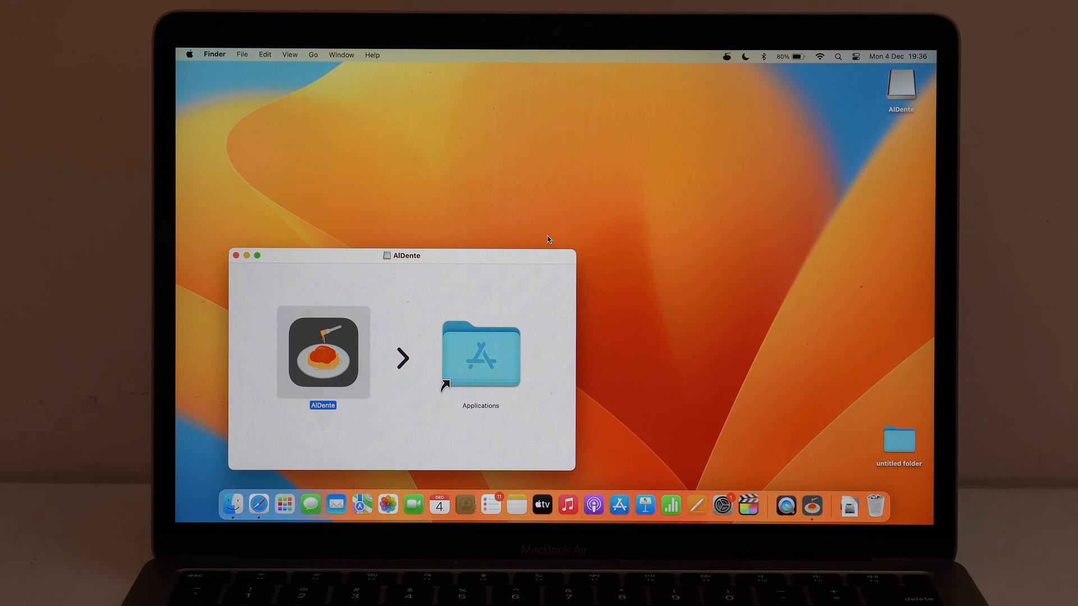
pyautogui.moveTo(232, 258)
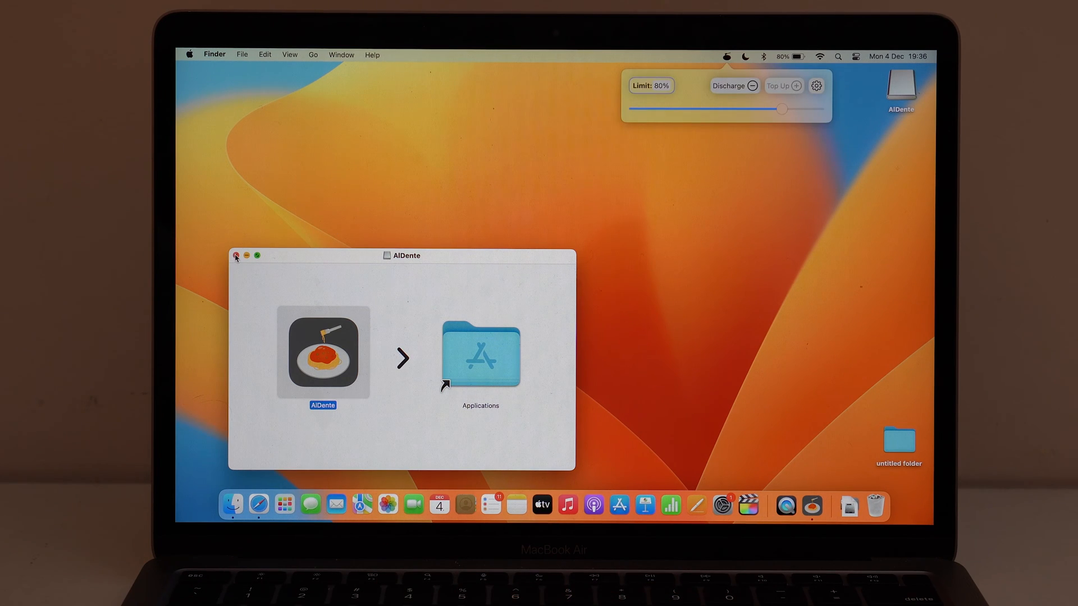
# Close the installer window and show AlDente's menu-bar panel with the 80% charge limit
pyautogui.click(237, 256)
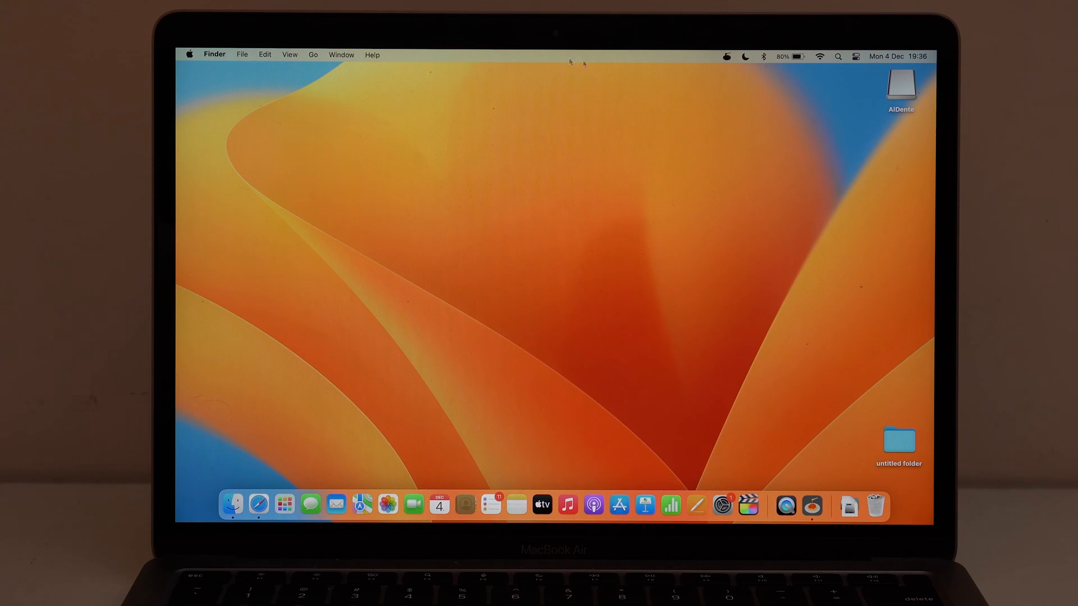
pyautogui.click(726, 56)
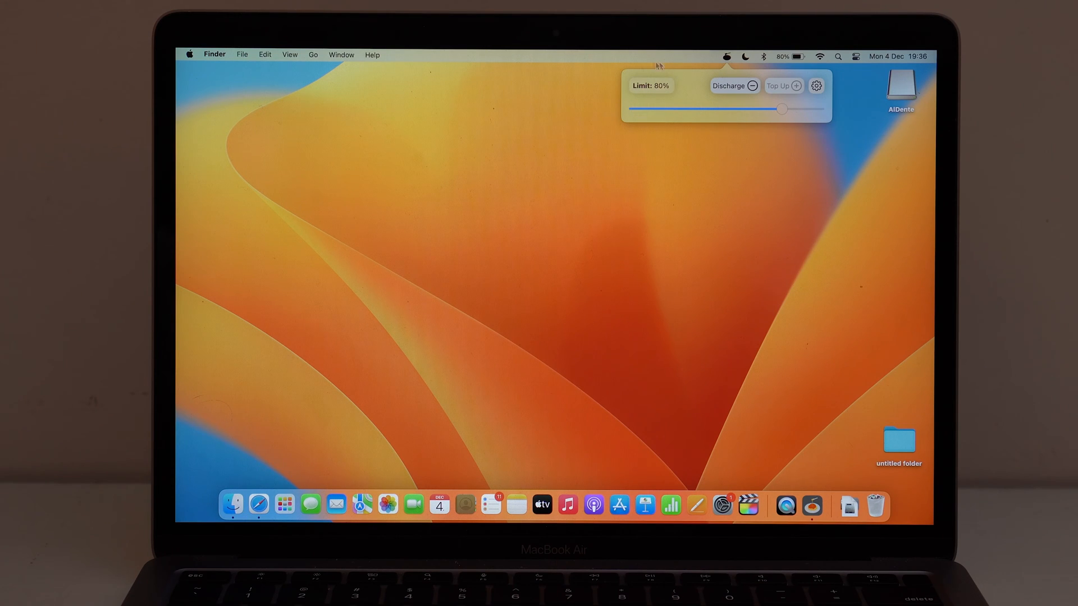
pyautogui.moveTo(694, 94)
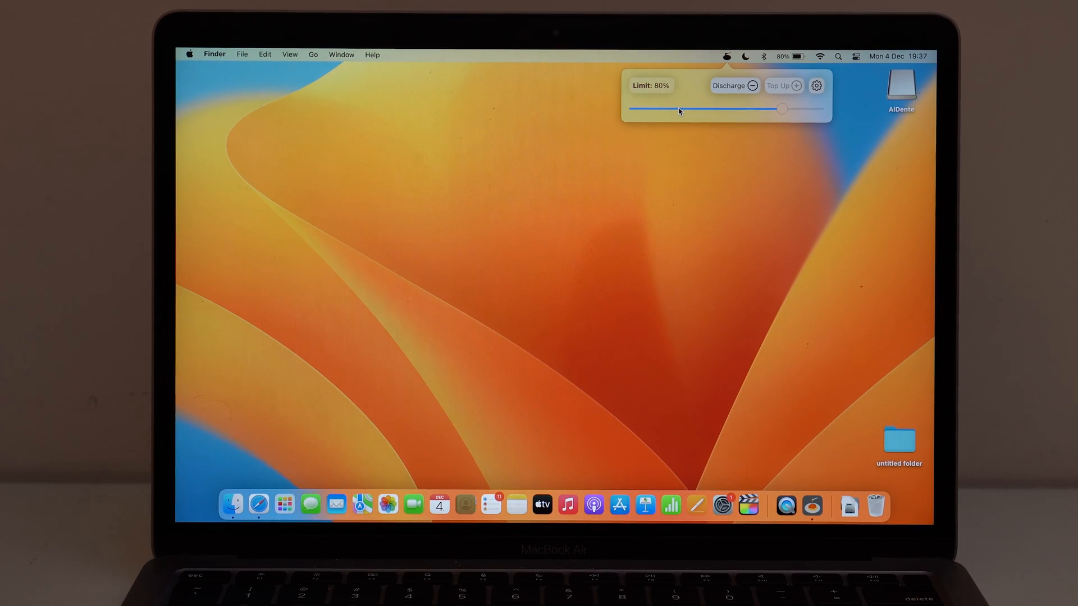
pyautogui.moveTo(698, 207)
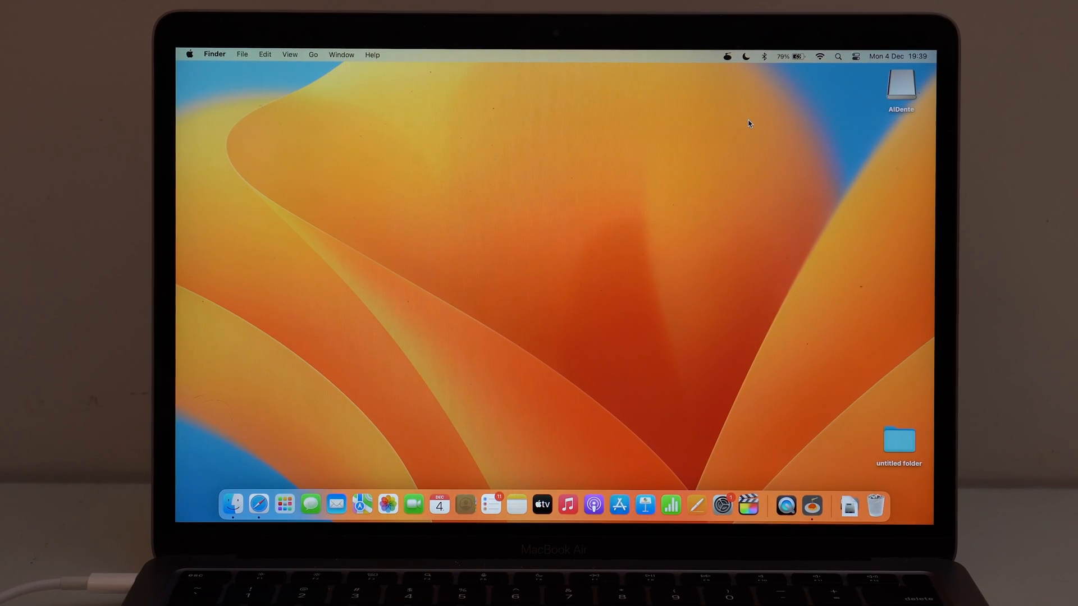
pyautogui.moveTo(730, 74)
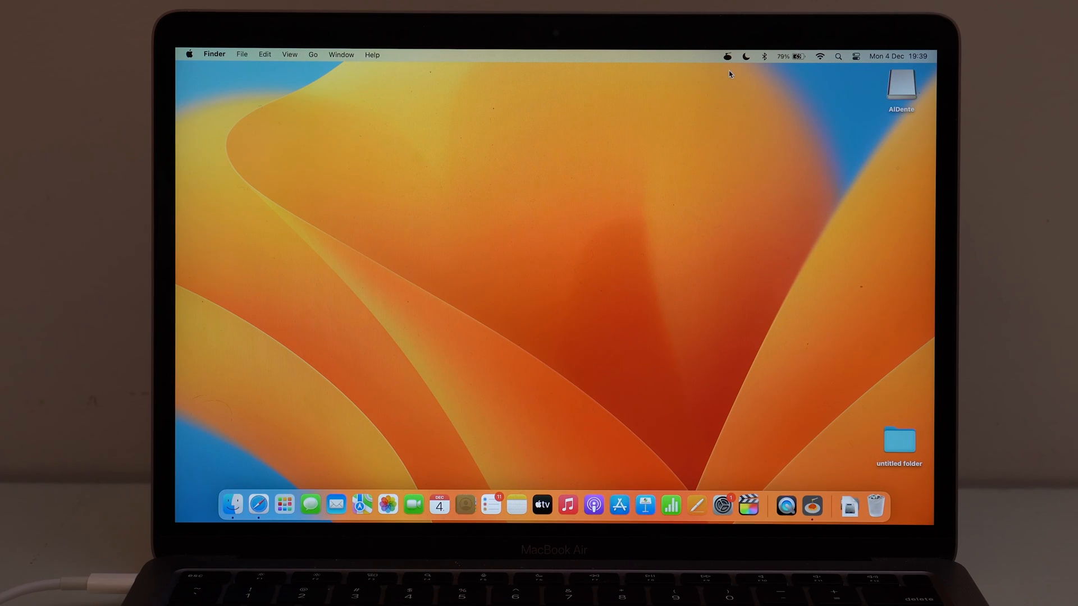
pyautogui.moveTo(550, 373)
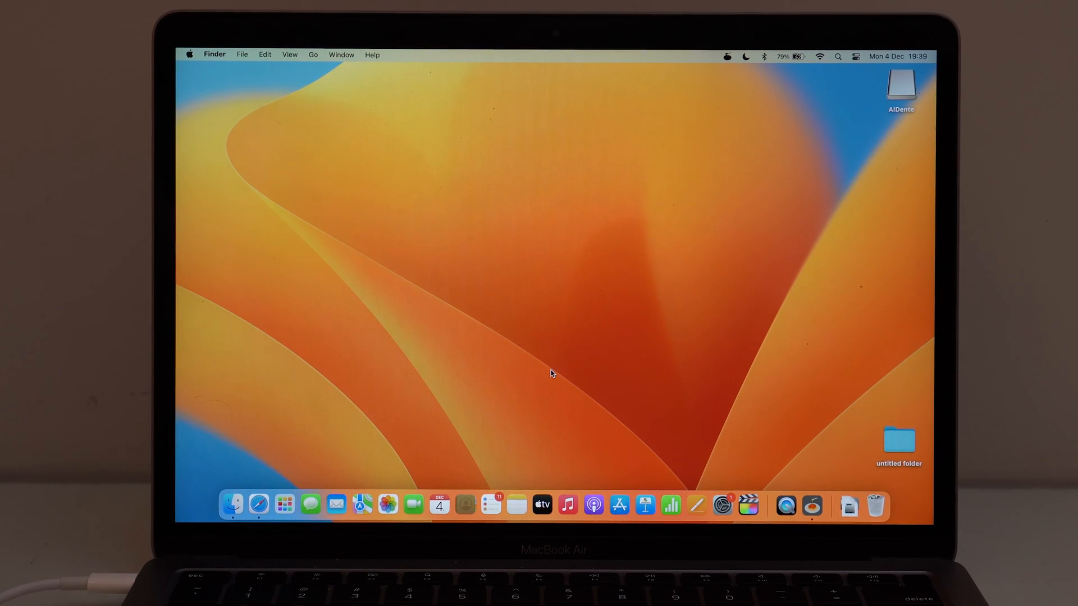
# In System Settings' Control Center page, turn on Show Percentage for the battery
pyautogui.click(723, 503)
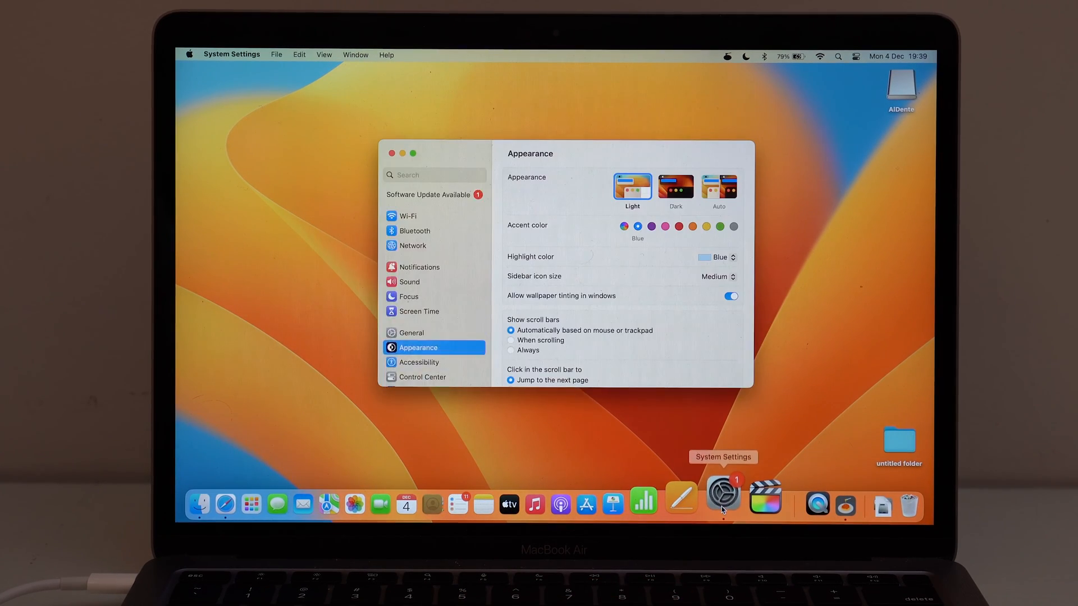
pyautogui.scroll(-3)
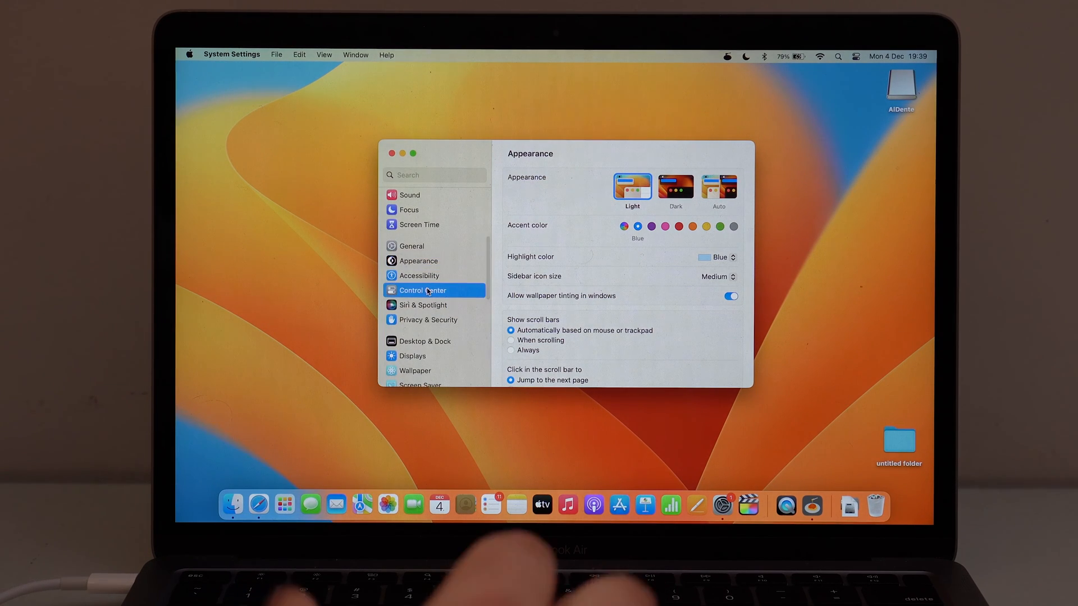
pyautogui.click(422, 290)
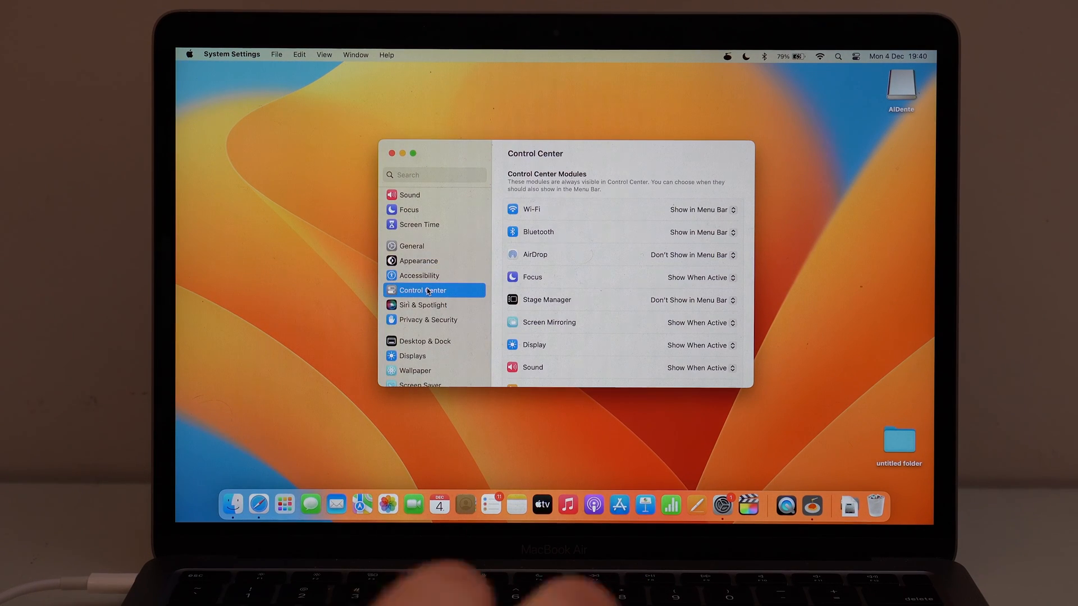
pyautogui.scroll(-3)
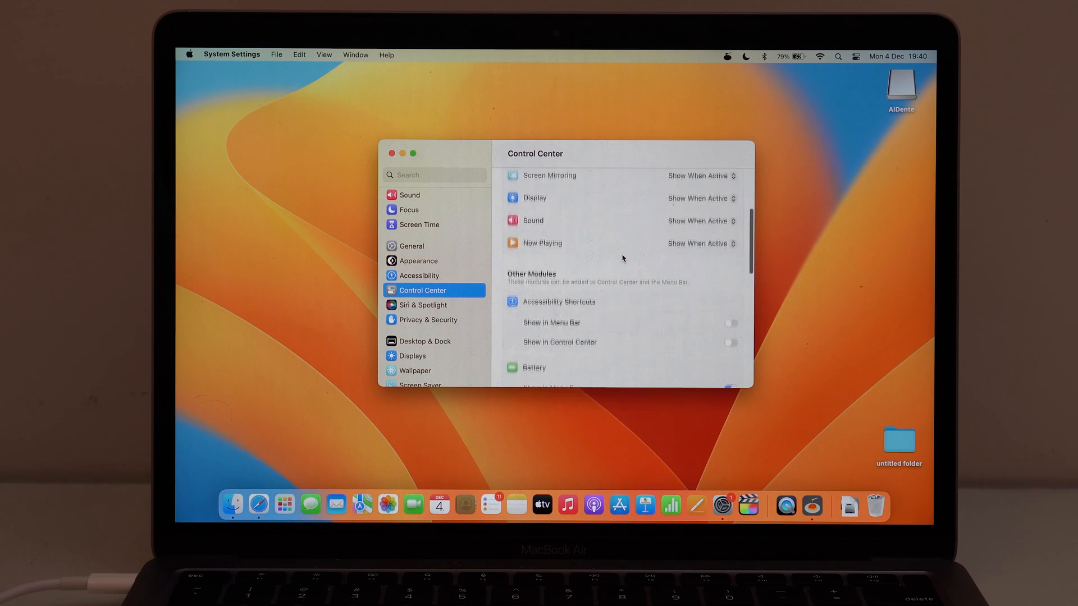
pyautogui.scroll(-3)
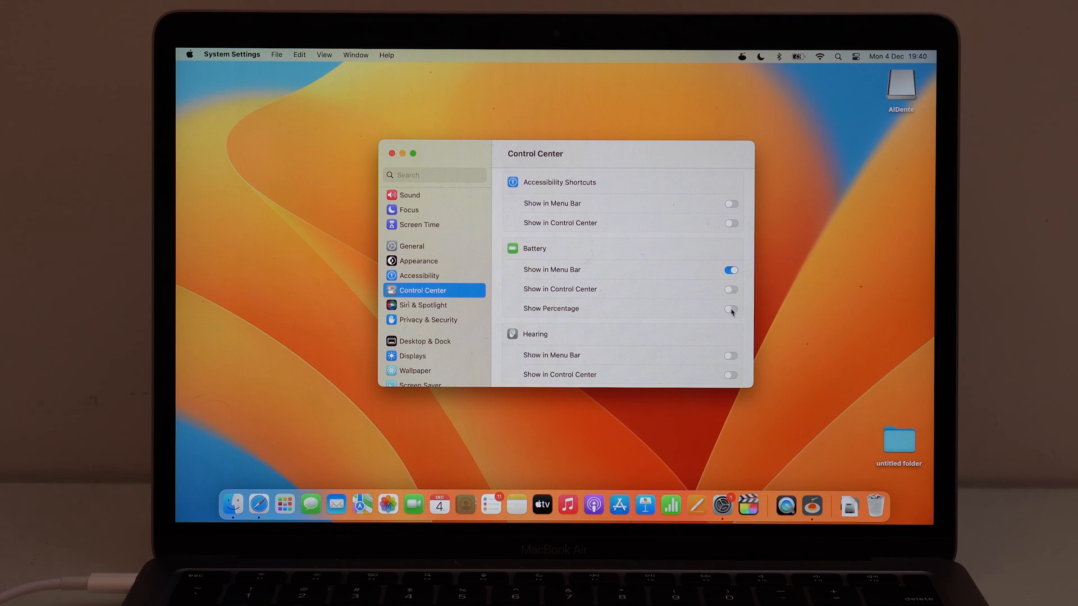
pyautogui.click(730, 308)
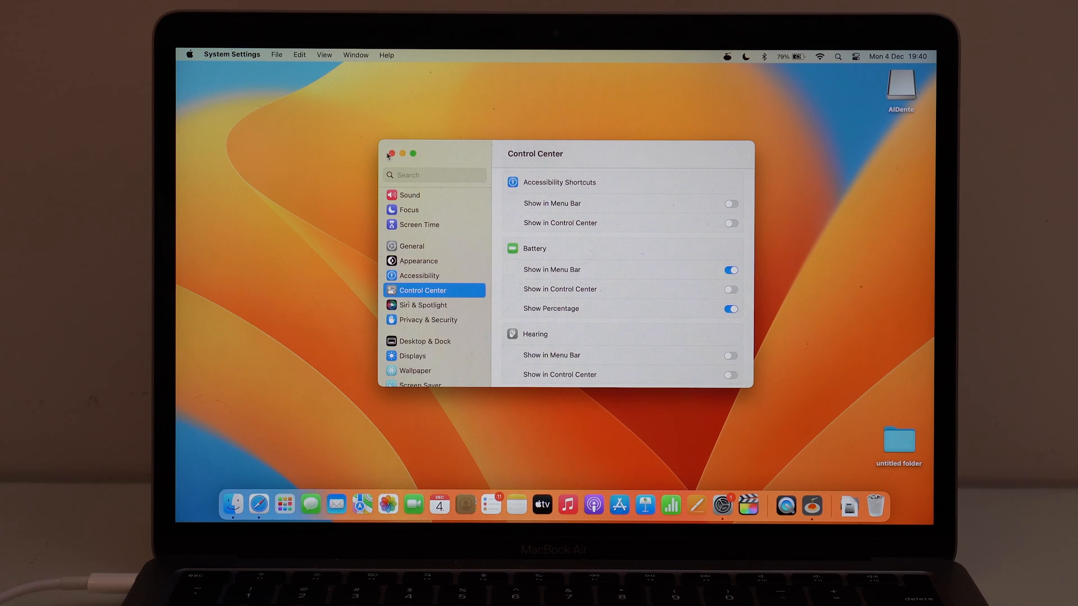
# Close System Settings, leaving the desktop with the battery at 80% in the menu bar
pyautogui.click(391, 154)
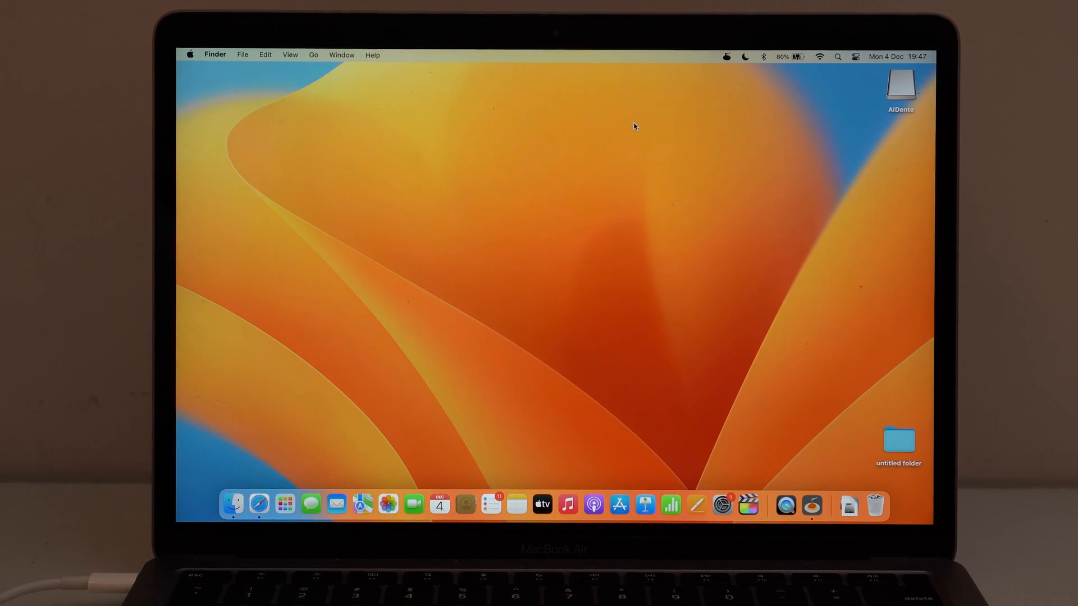
pyautogui.moveTo(804, 66)
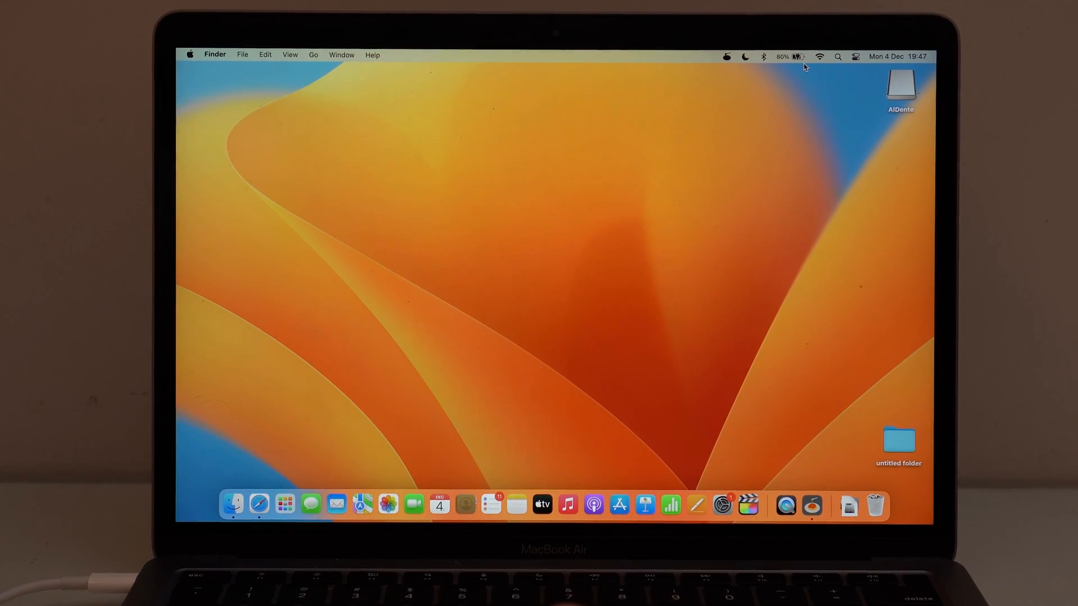
pyautogui.moveTo(781, 82)
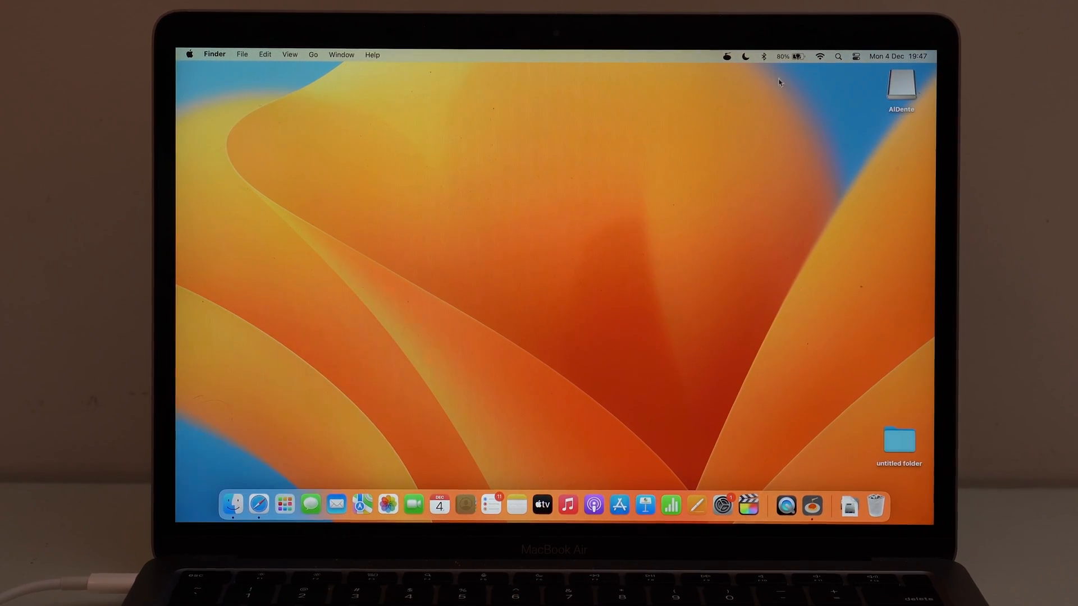
pyautogui.moveTo(770, 102)
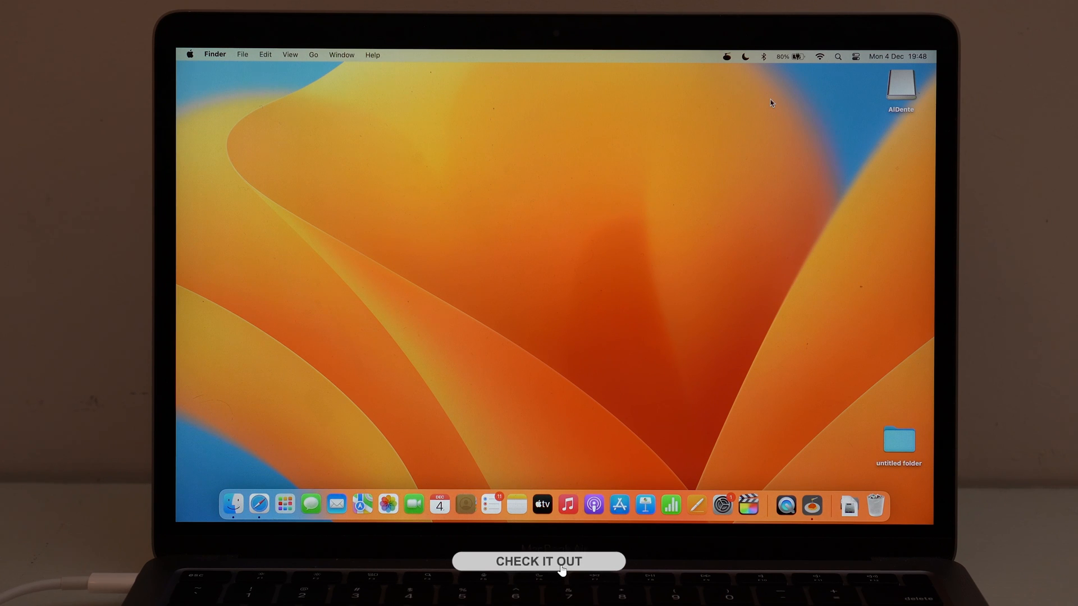
pyautogui.click(538, 562)
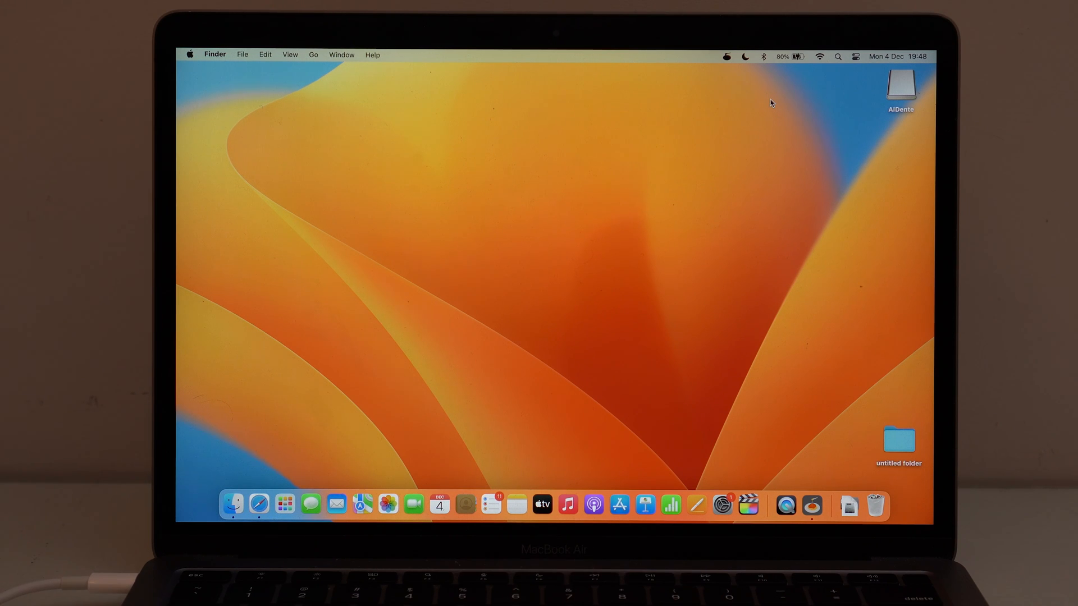